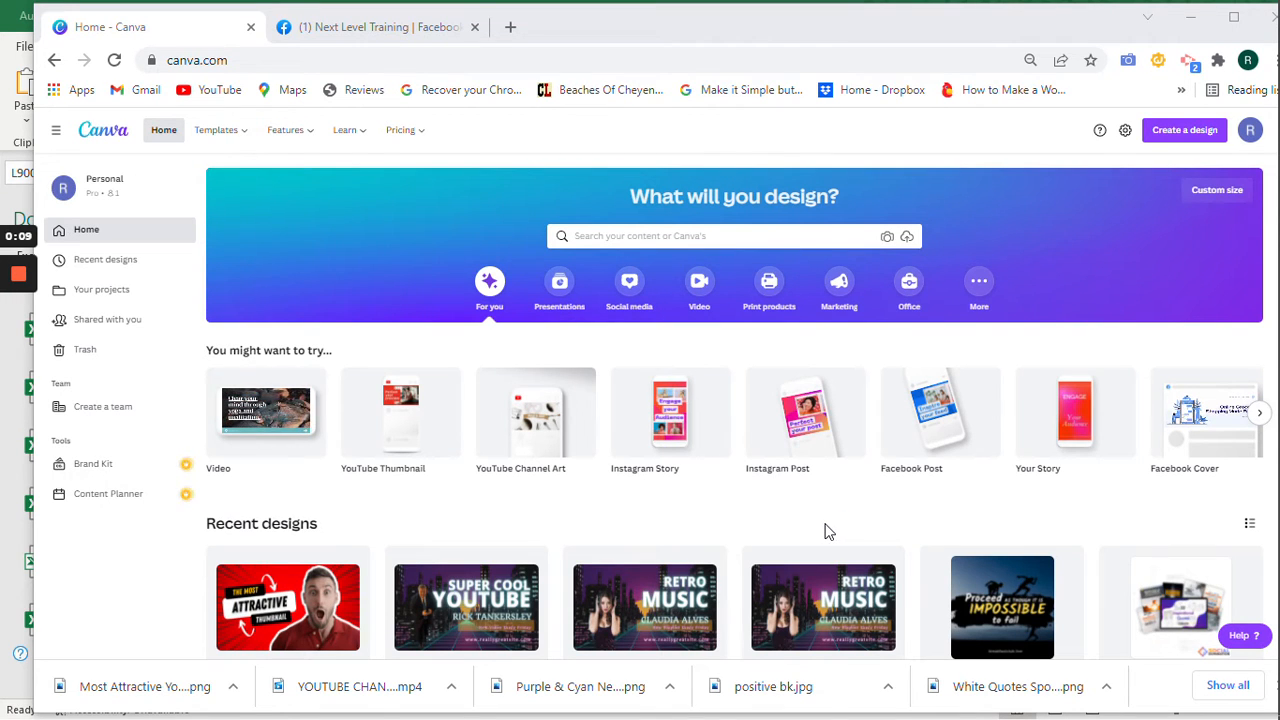
{"action": "mouse_move", "coordinate": [814, 527]}
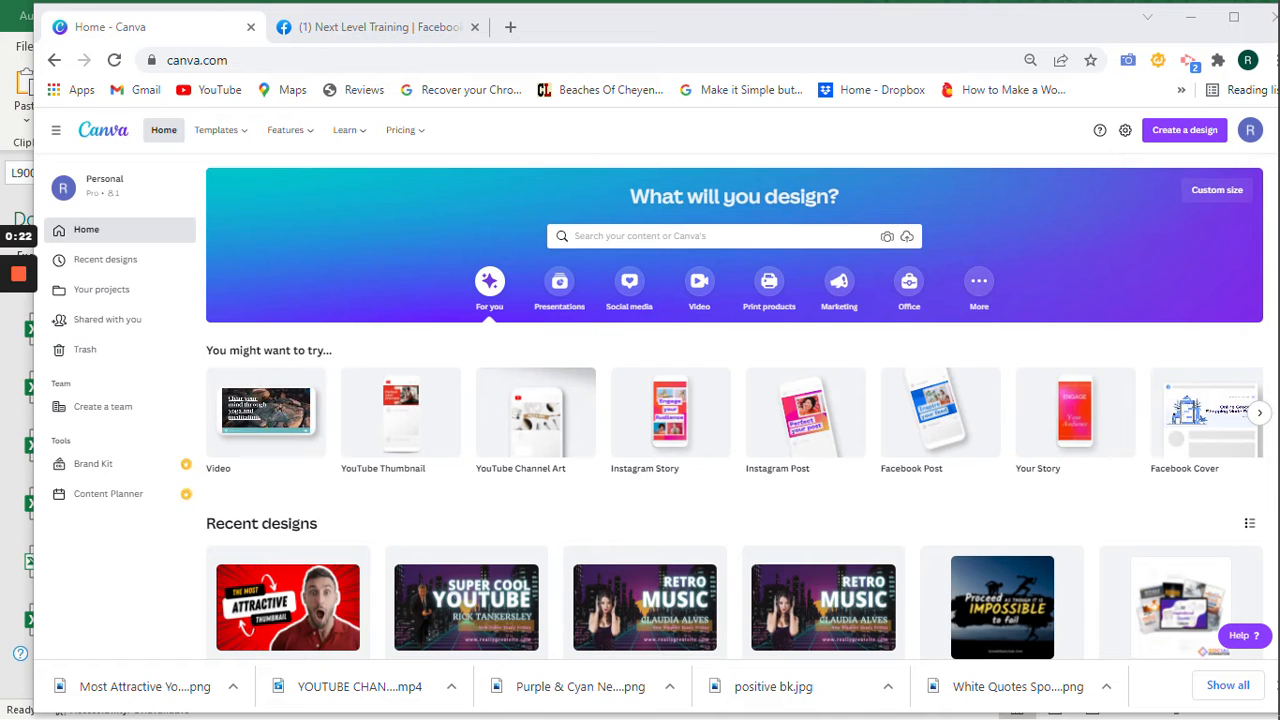
Search Canva for 'you tube thumbnail' and browse the 5,352 template results
{"action": "left_click", "coordinate": [710, 236]}
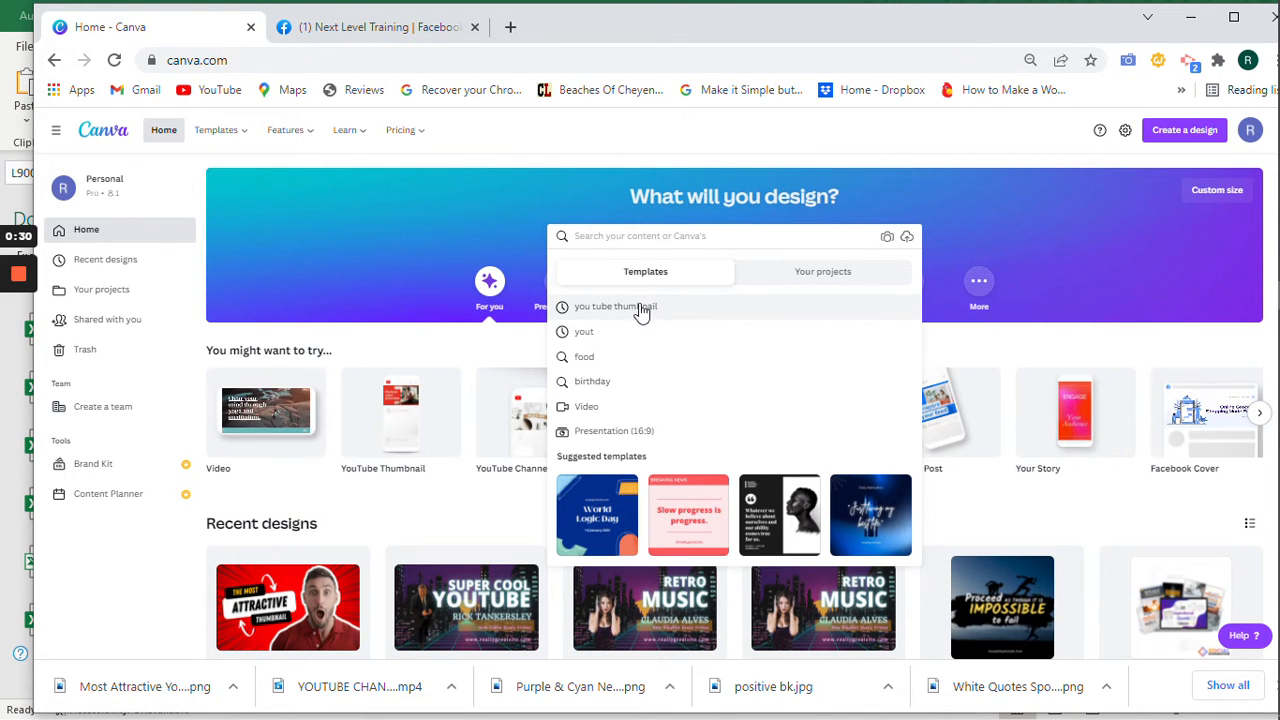
{"action": "left_click", "coordinate": [614, 306]}
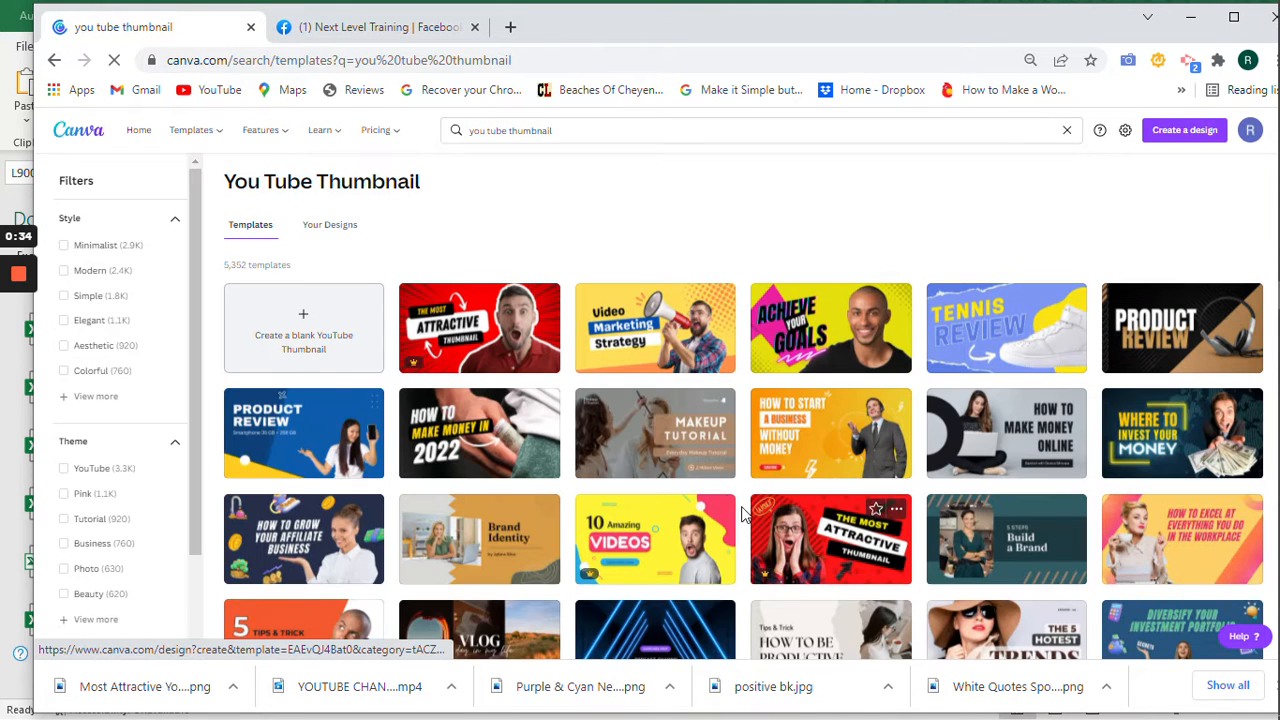
{"action": "scroll", "scroll_direction": "down", "scroll_amount": 3}
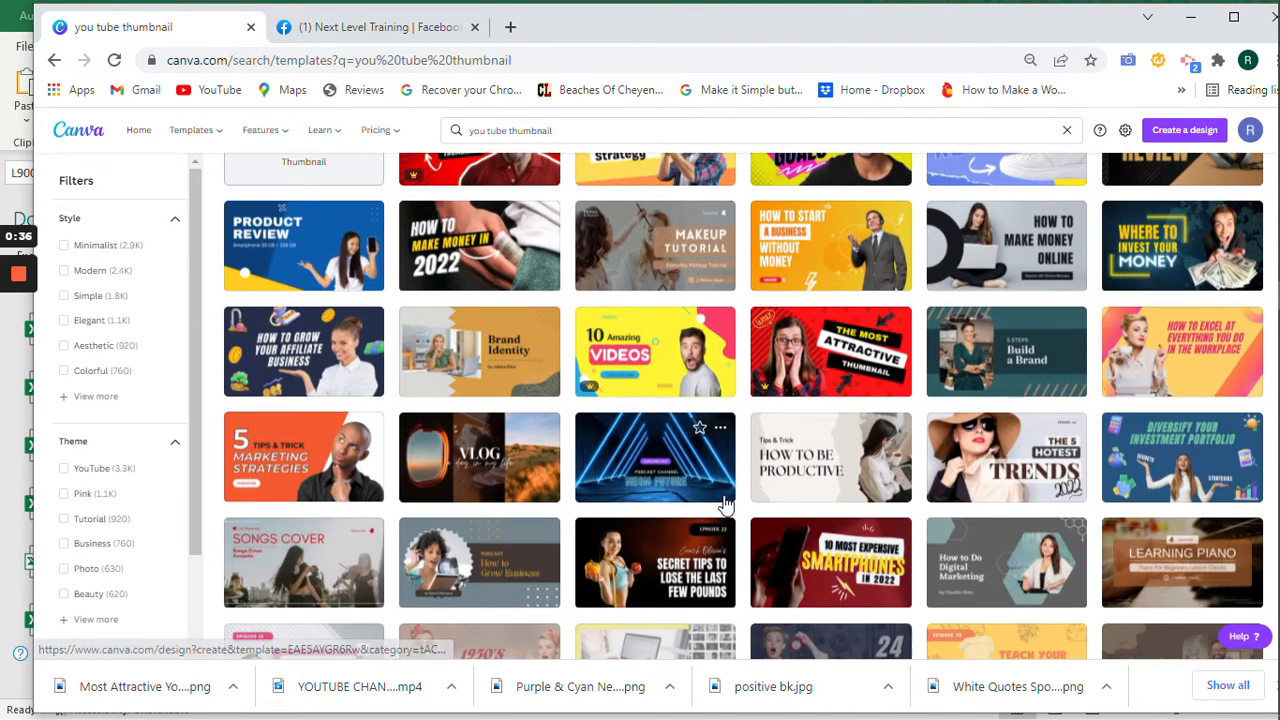
{"action": "scroll", "scroll_direction": "down", "scroll_amount": 3}
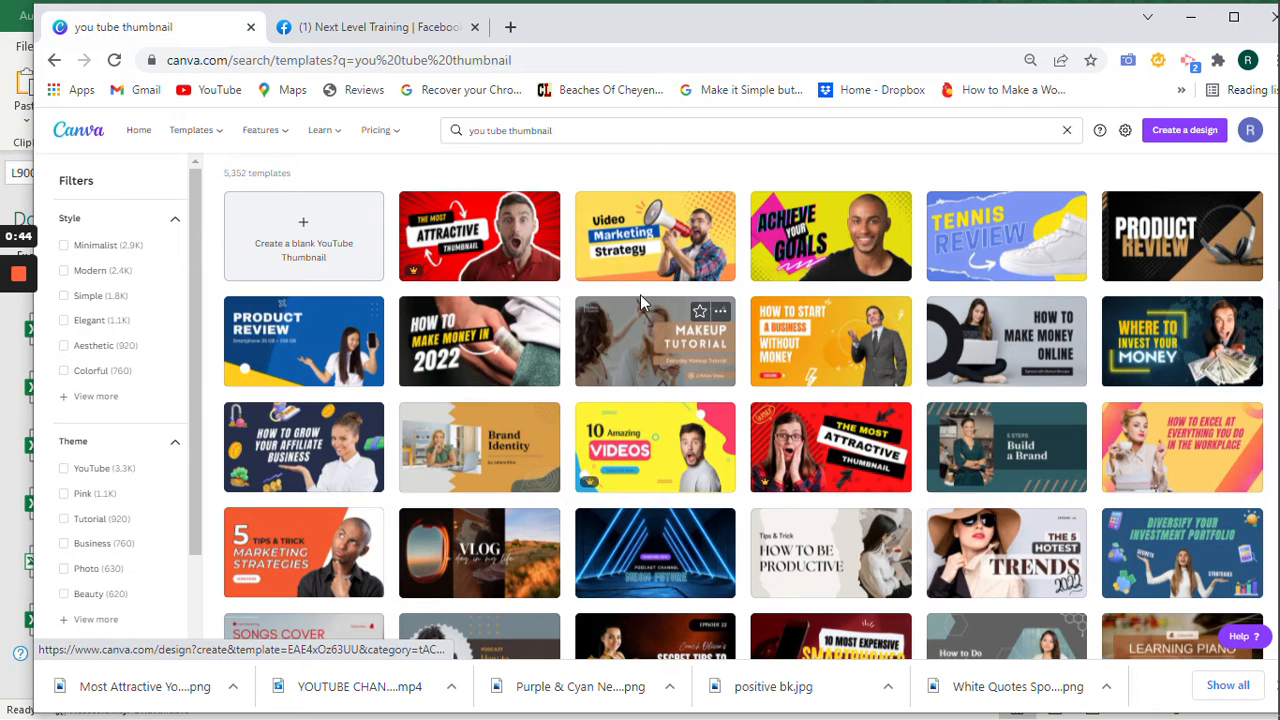
{"action": "mouse_move", "coordinate": [916, 285]}
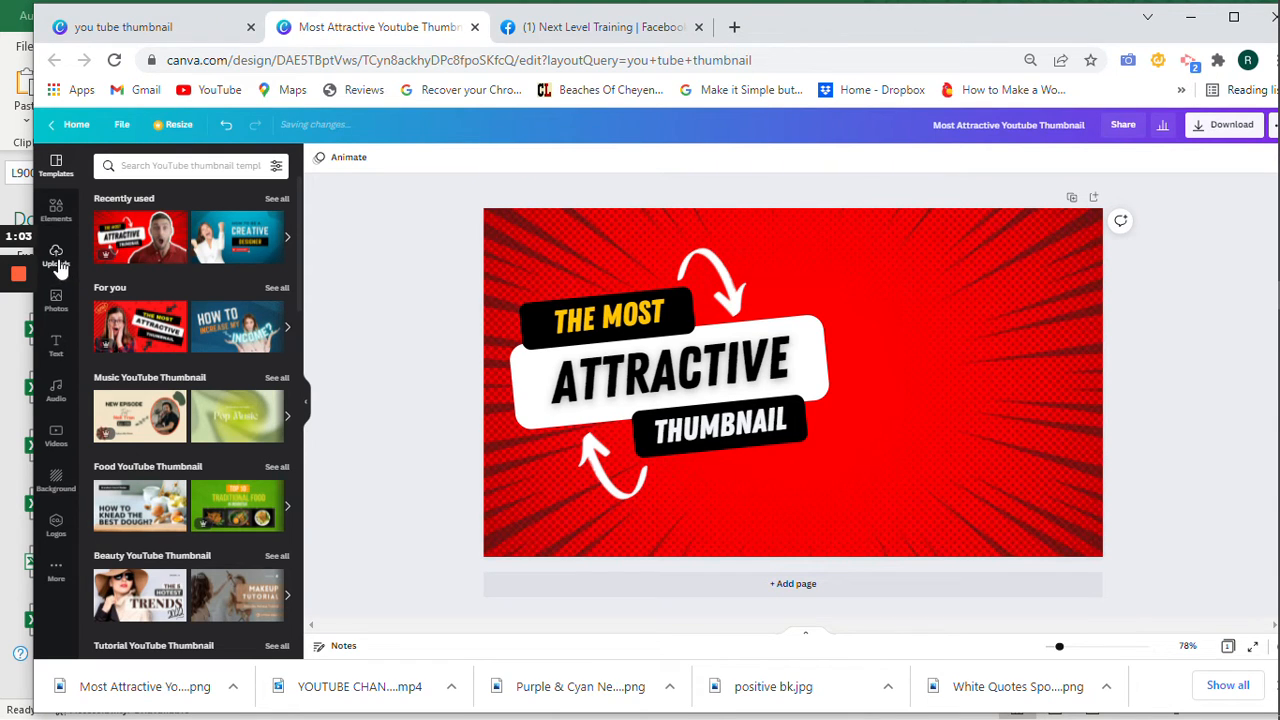
Add the uploaded presenter photo to the 'The Most Attractive Thumbnail' template
{"action": "left_click", "coordinate": [56, 257]}
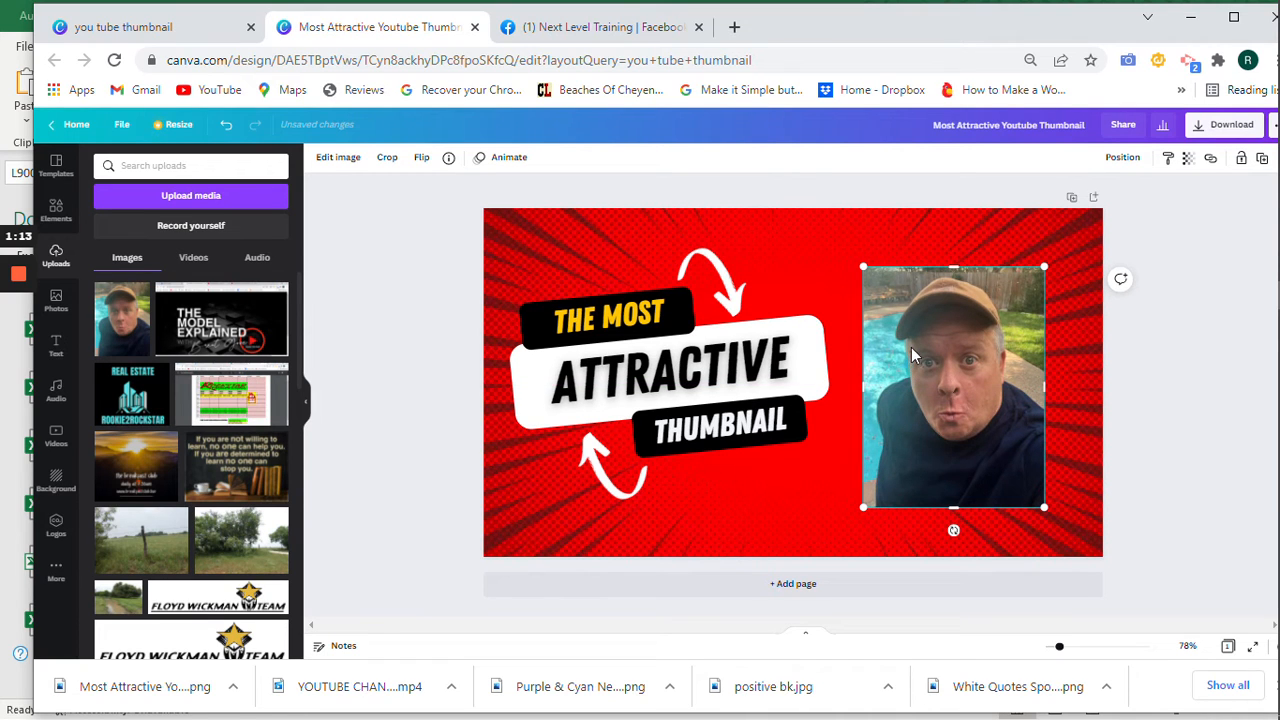
{"action": "mouse_move", "coordinate": [951, 415]}
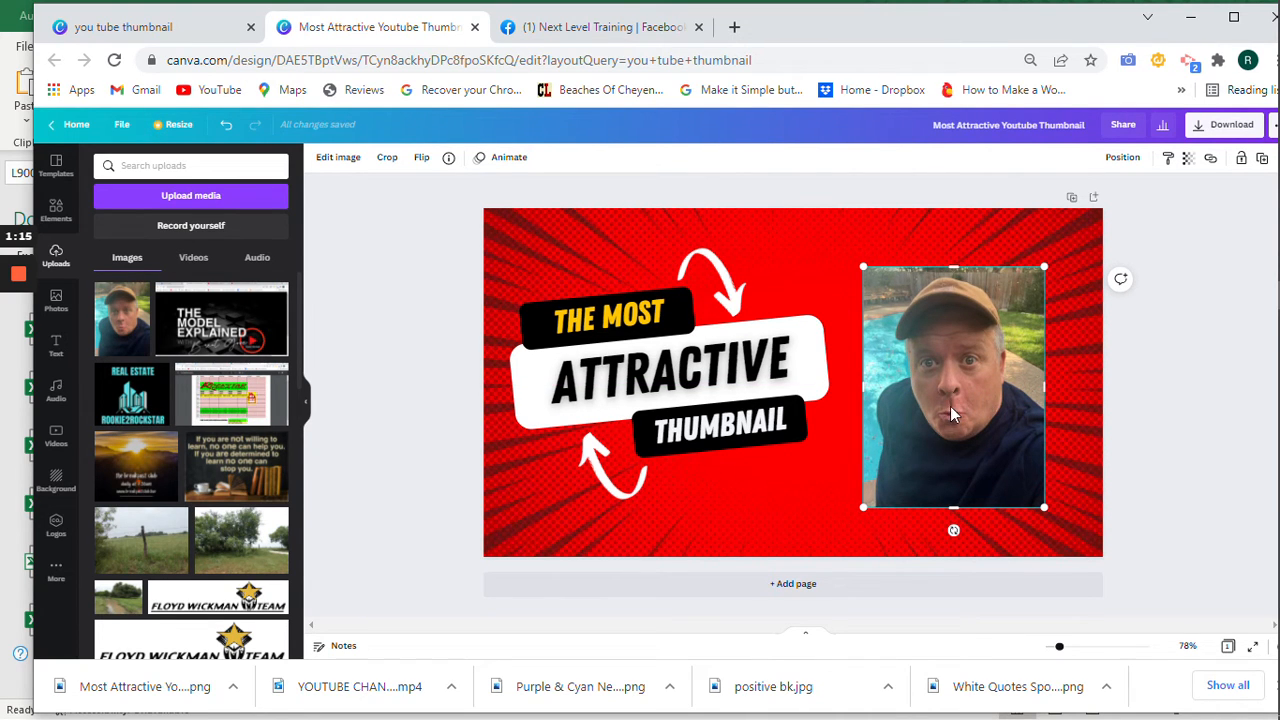
{"action": "mouse_move", "coordinate": [505, 232]}
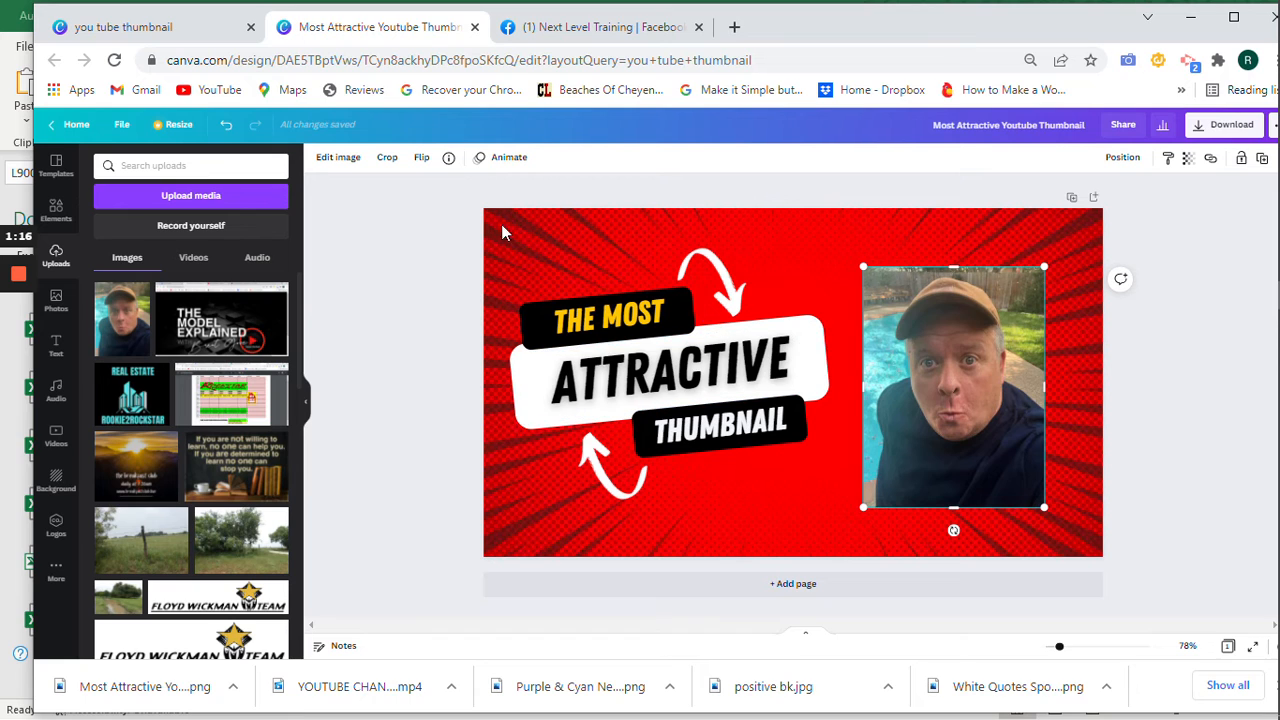
{"action": "left_click", "coordinate": [338, 157]}
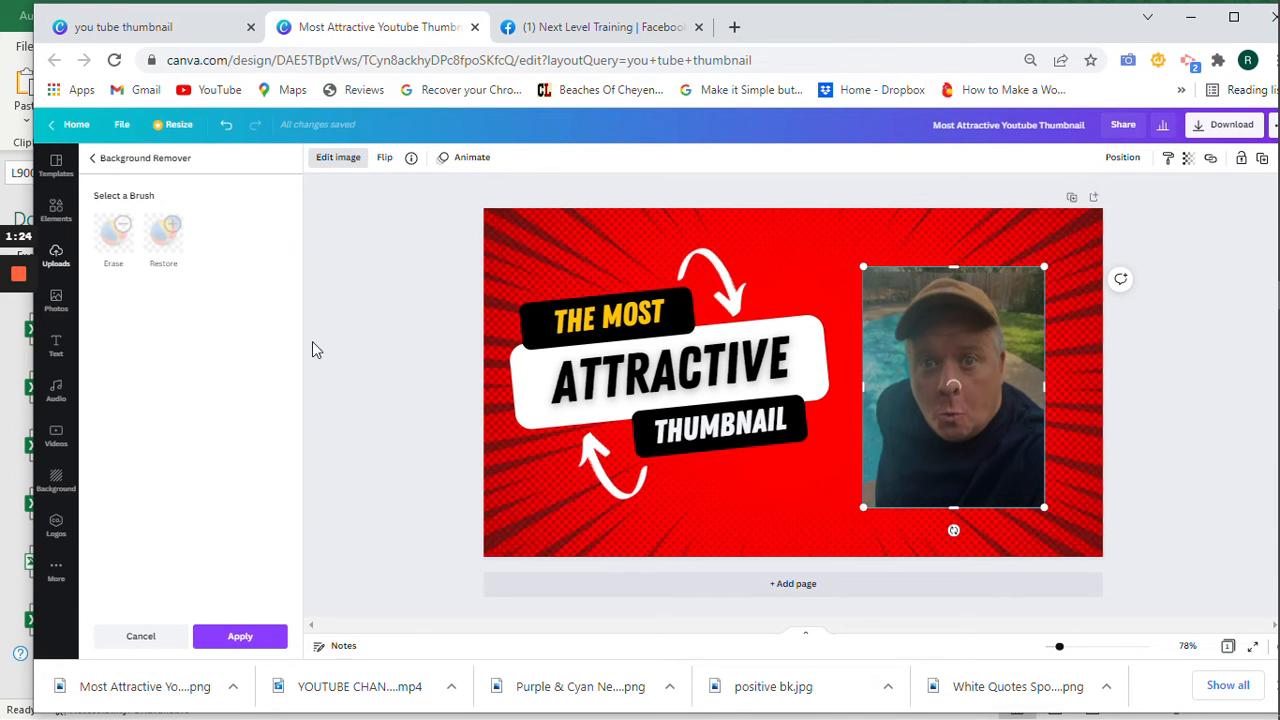
{"action": "mouse_move", "coordinate": [965, 497]}
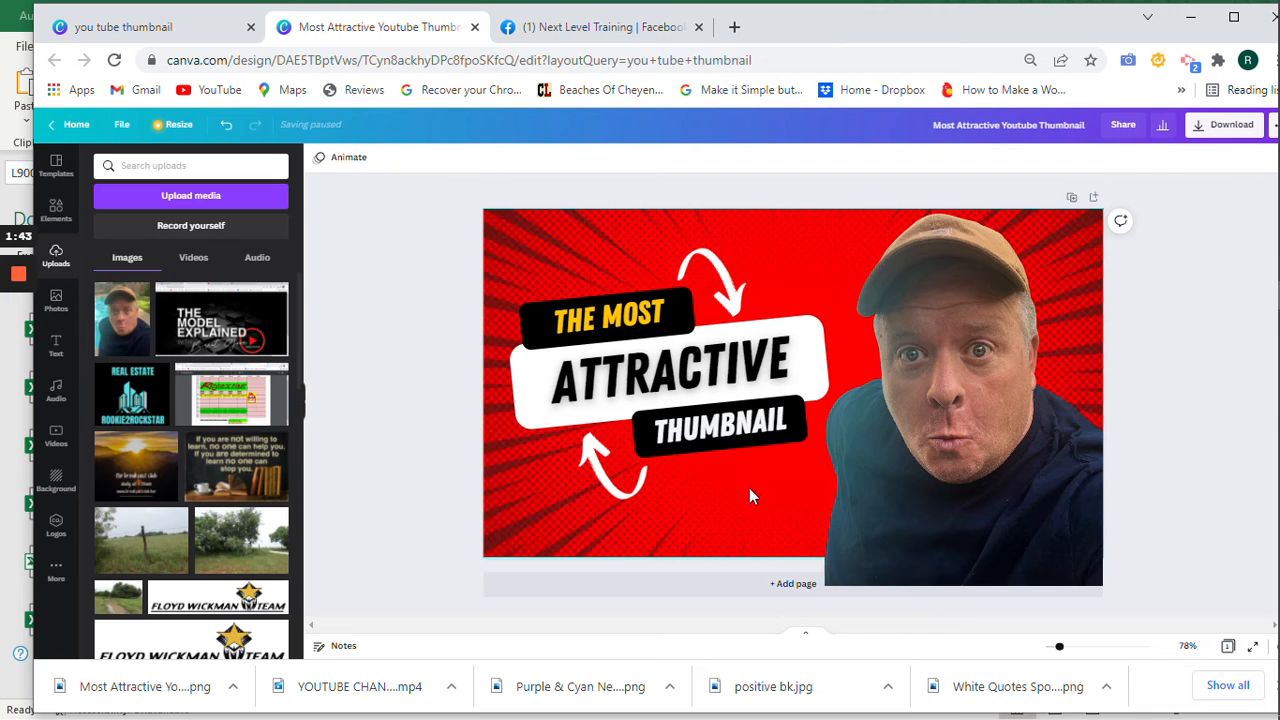
Remove the photo's background and enlarge the cut-out on the thumbnail's right side
{"action": "left_click", "coordinate": [605, 315]}
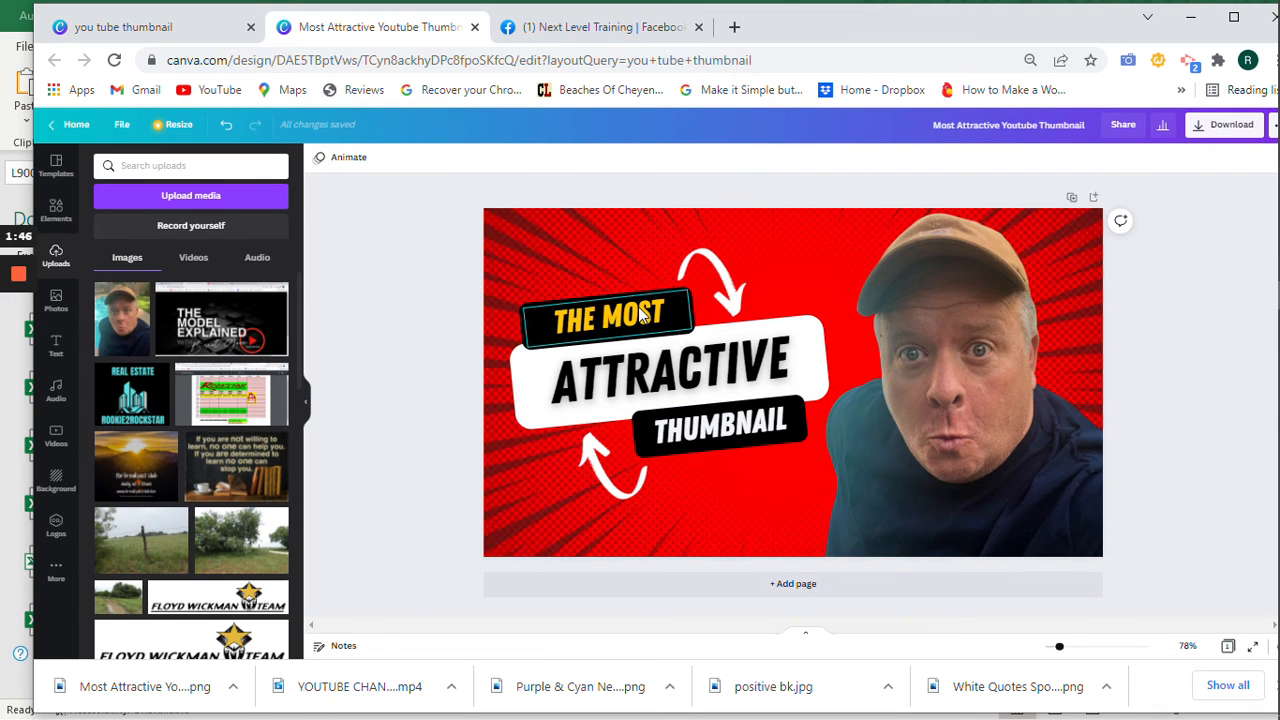
Change the 'THE MOST' heading text to 'MY'
{"action": "left_click", "coordinate": [605, 315]}
{"action": "type", "text": "MY"}
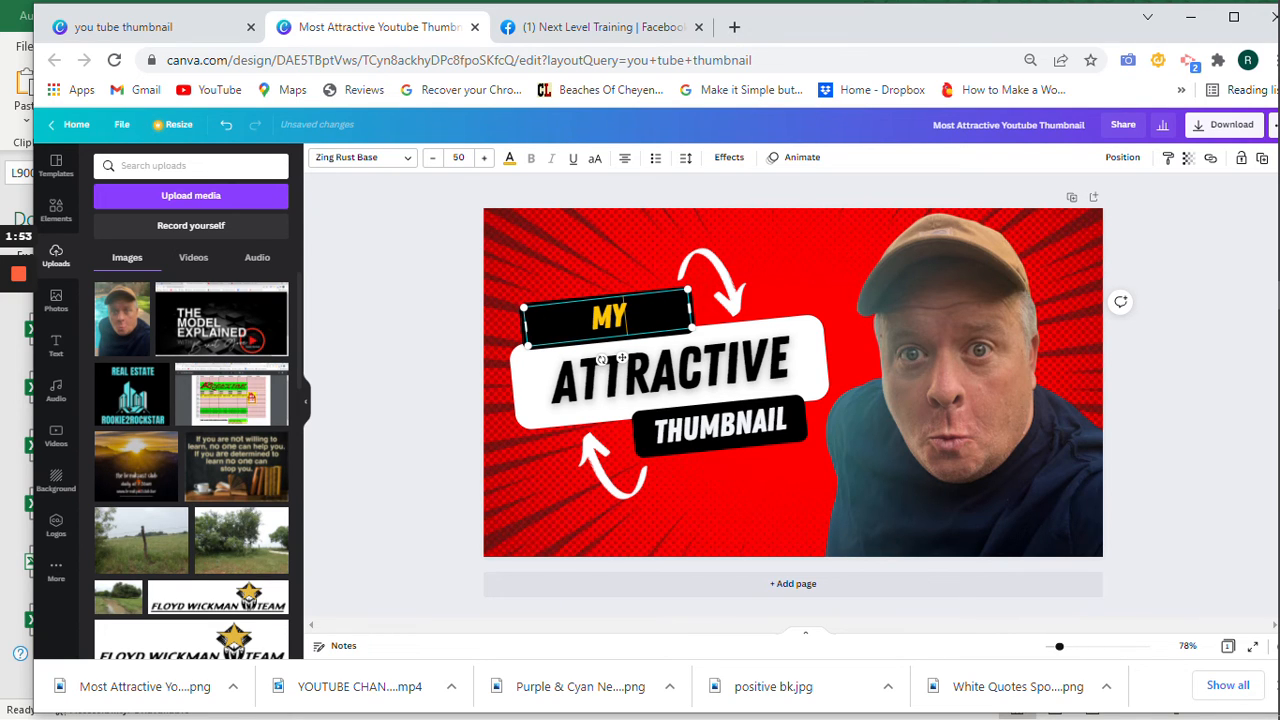
{"action": "left_click", "coordinate": [728, 496]}
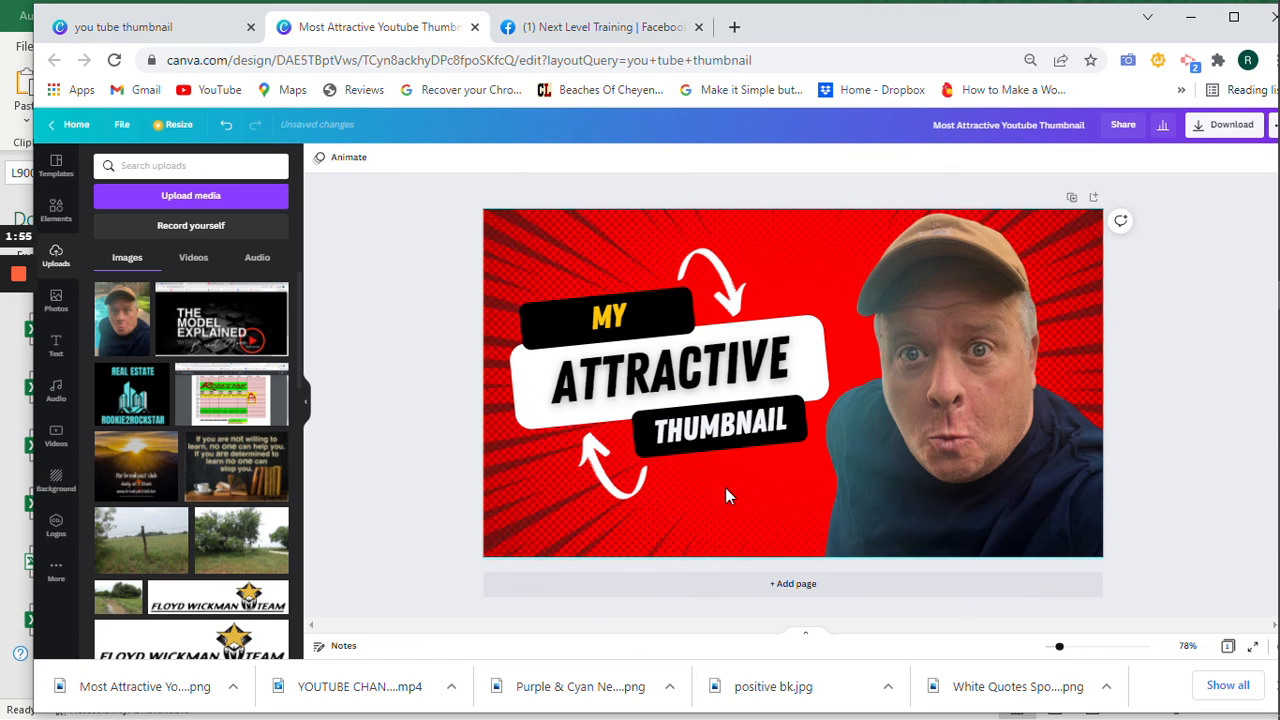
{"action": "mouse_move", "coordinate": [728, 458]}
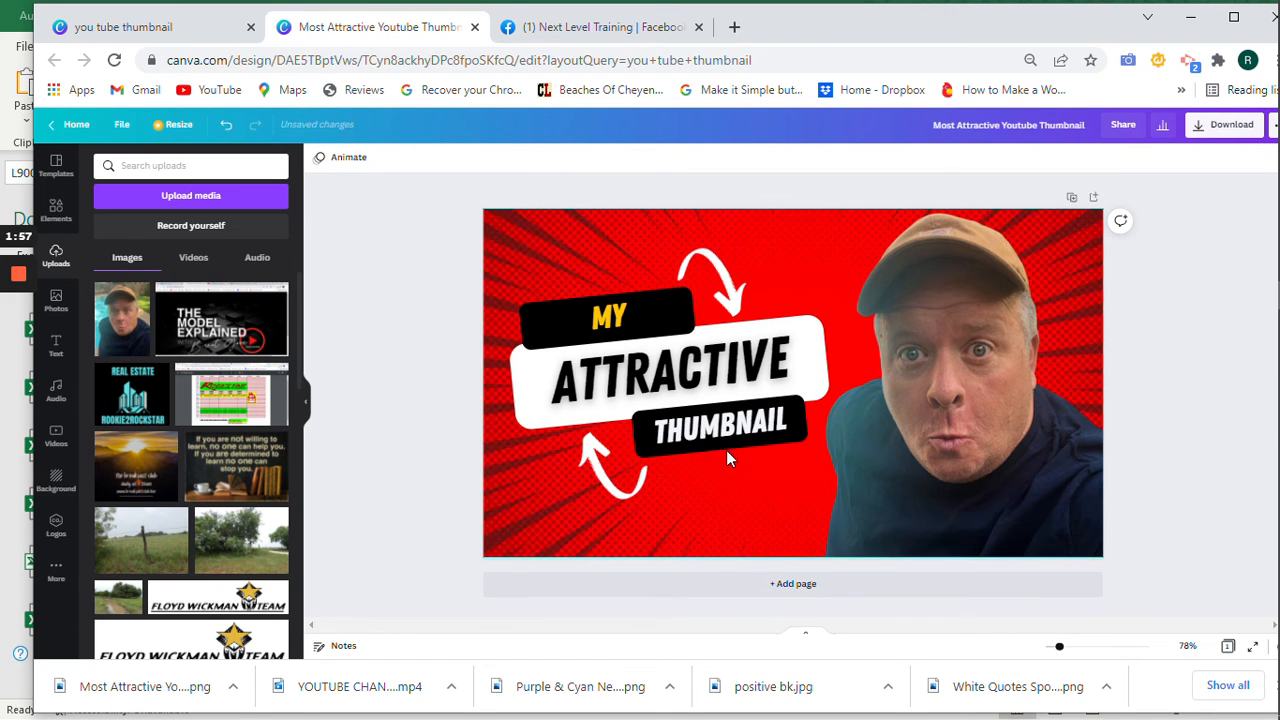
{"action": "mouse_move", "coordinate": [738, 472]}
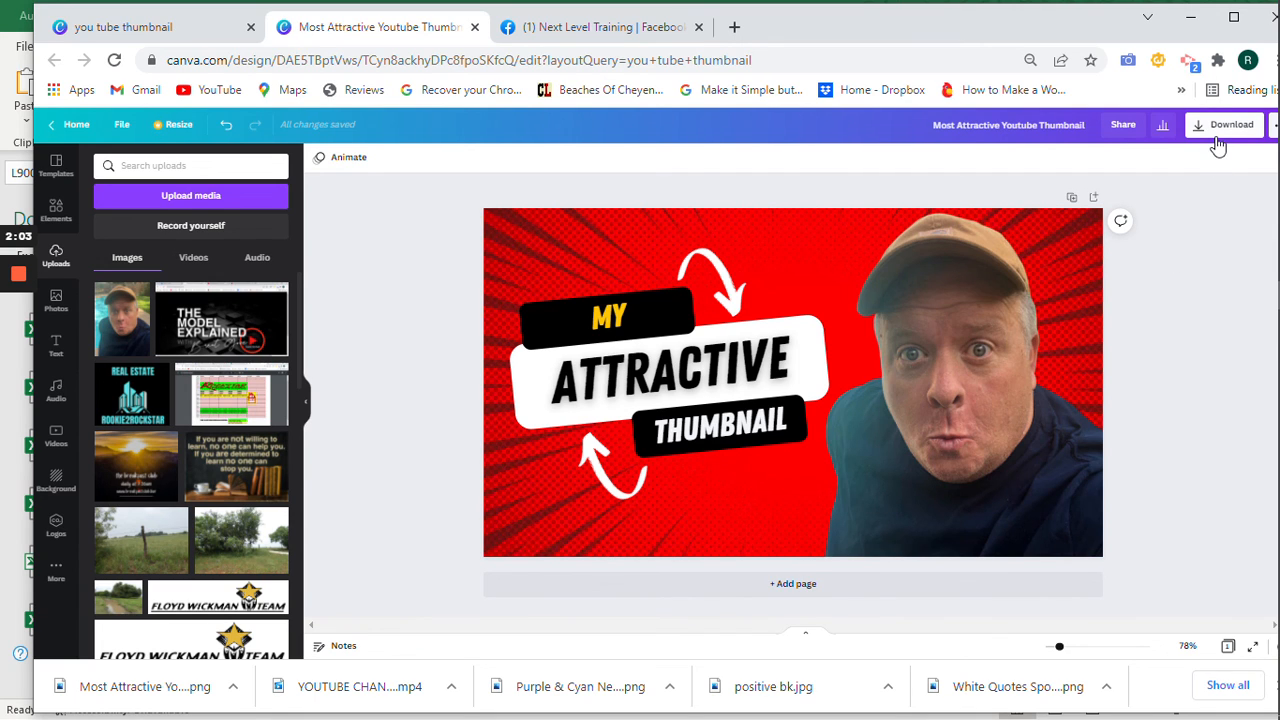
Download the thumbnail as a 1280×720 PNG
{"action": "left_click", "coordinate": [1231, 124]}
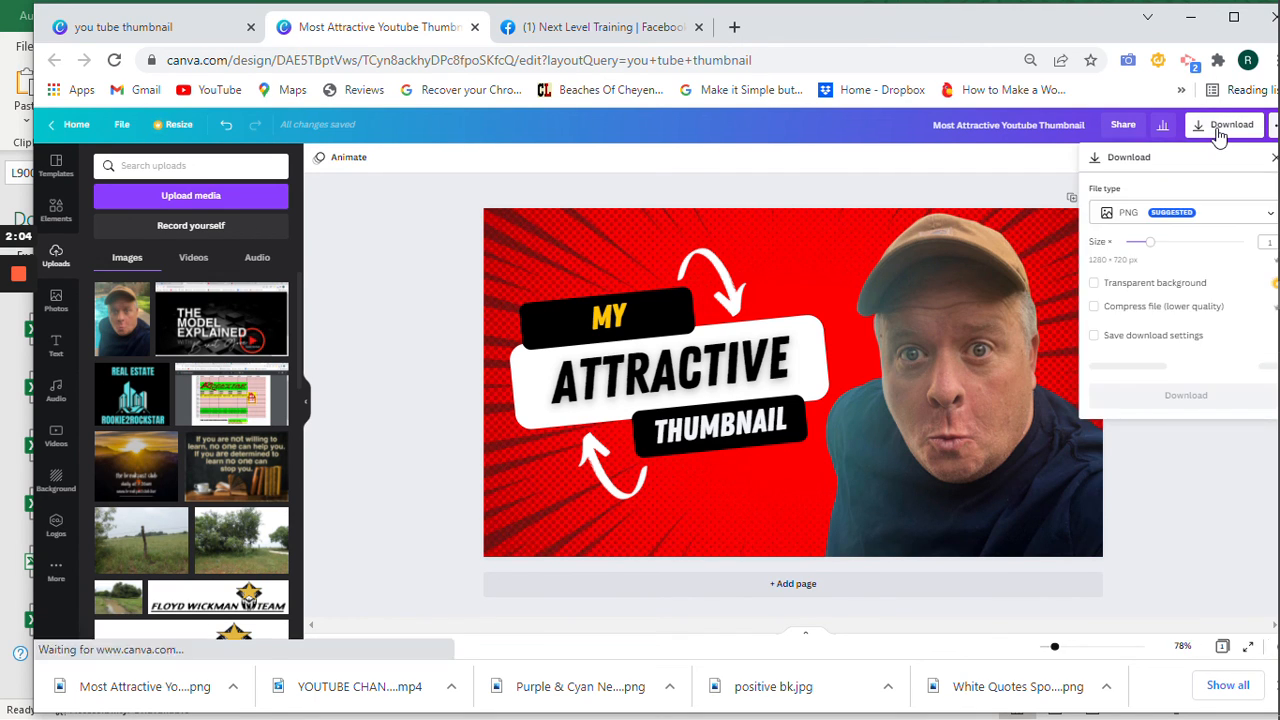
{"action": "left_click", "coordinate": [1186, 365]}
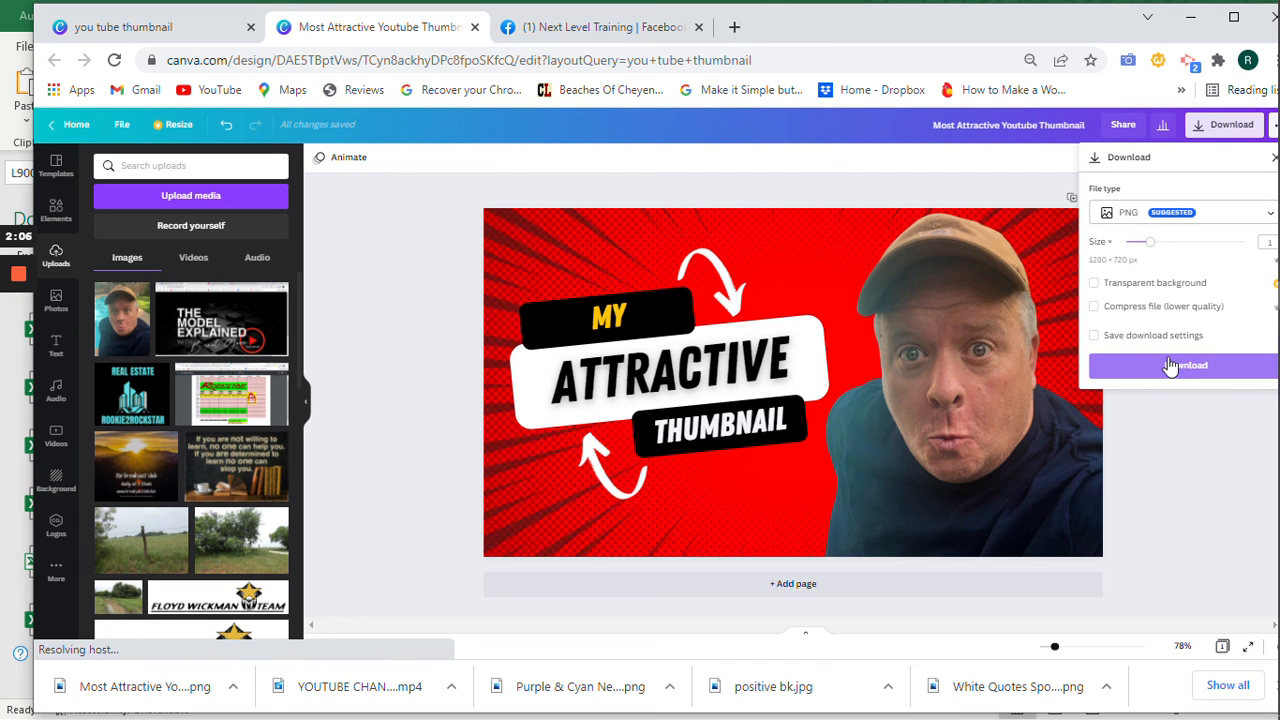
{"action": "left_click", "coordinate": [1182, 365]}
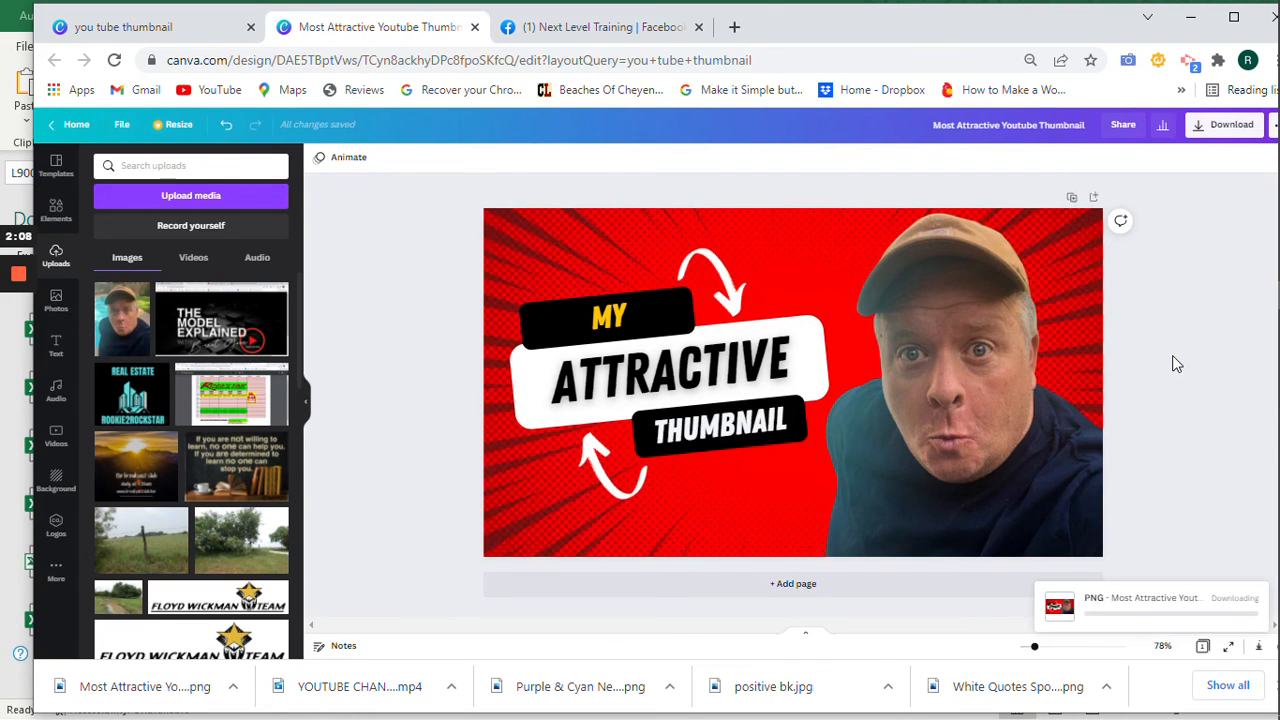